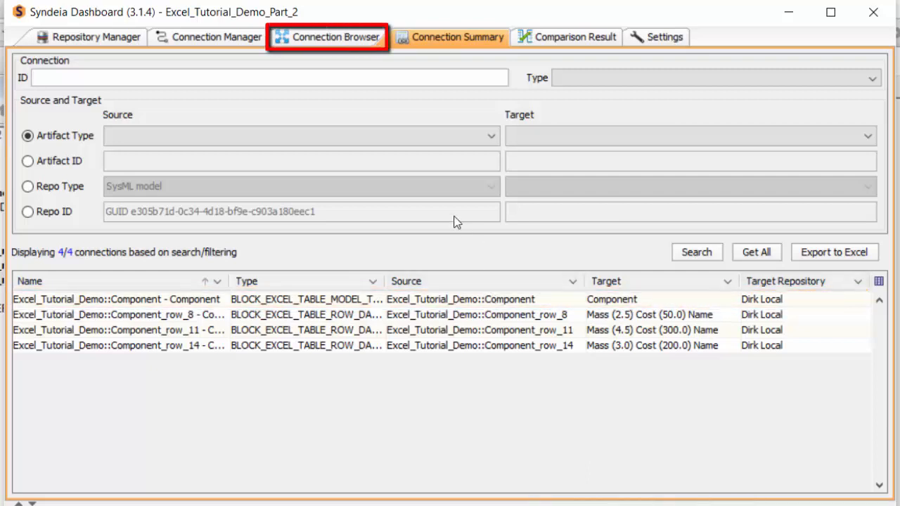
Browse the model's connections and collapse the Excel_Tutorial_Demo tree to its top-level connections.
click(326, 36)
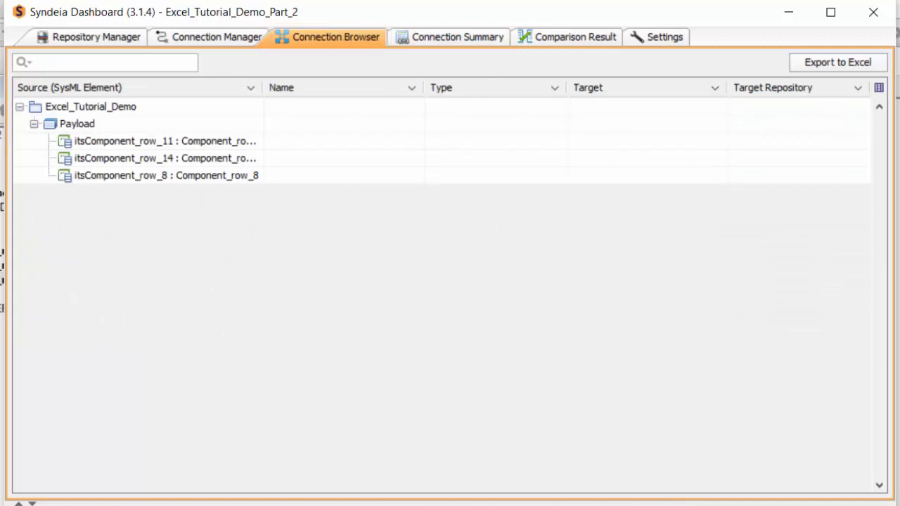
mouse_move(62, 107)
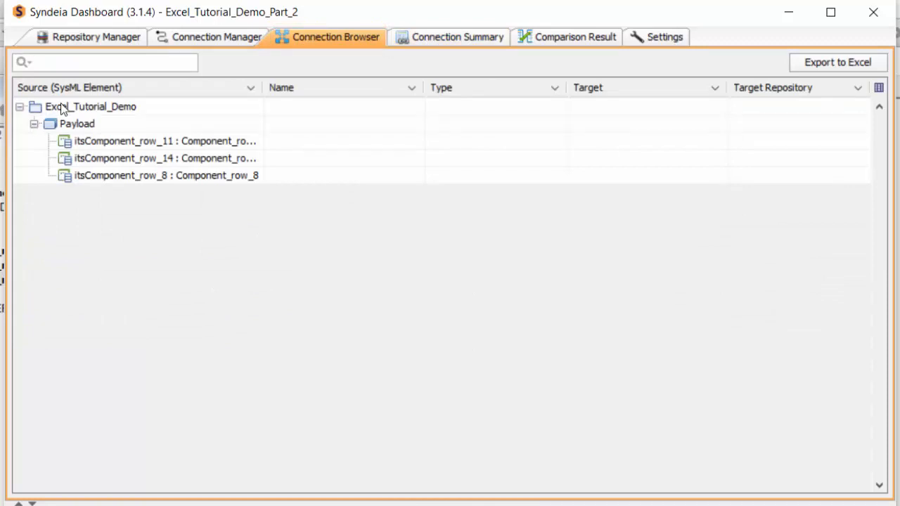
right_click(90, 106)
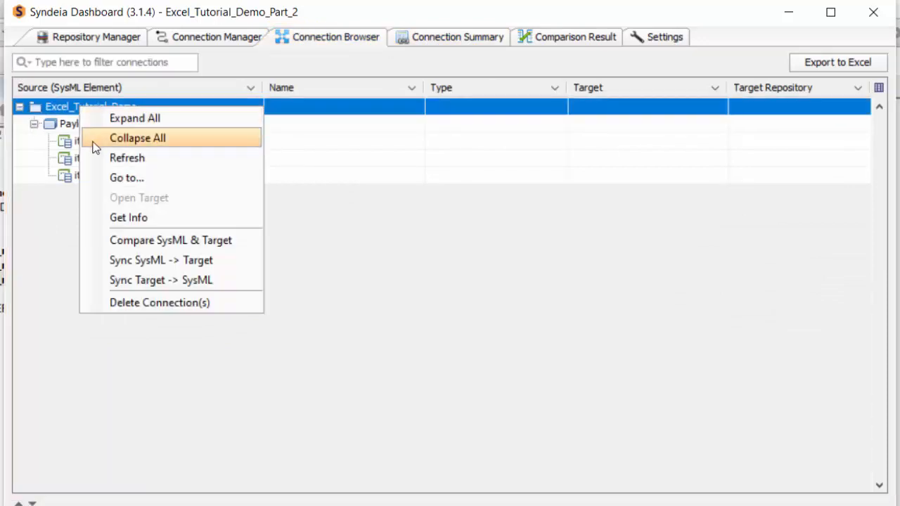
click(138, 137)
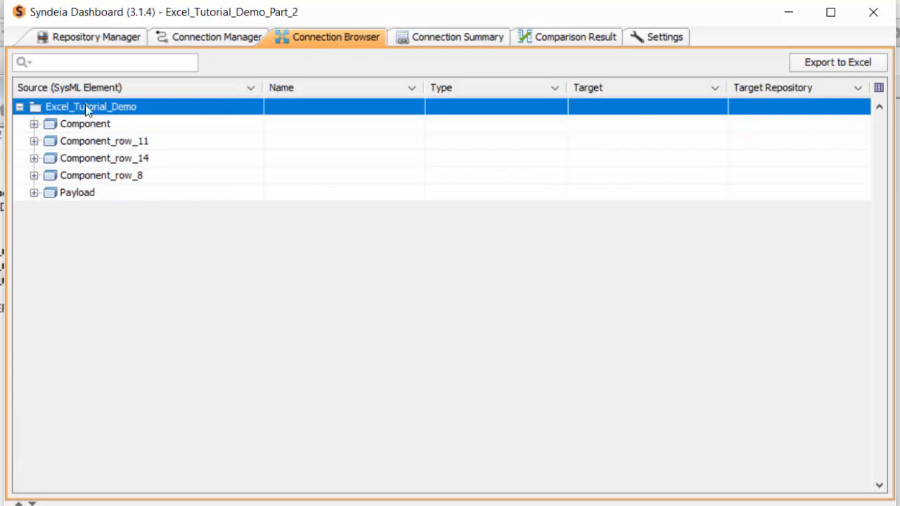
Request a Compare SysML & Target run on all 4 Excel_Tutorial_Demo connections.
right_click(90, 107)
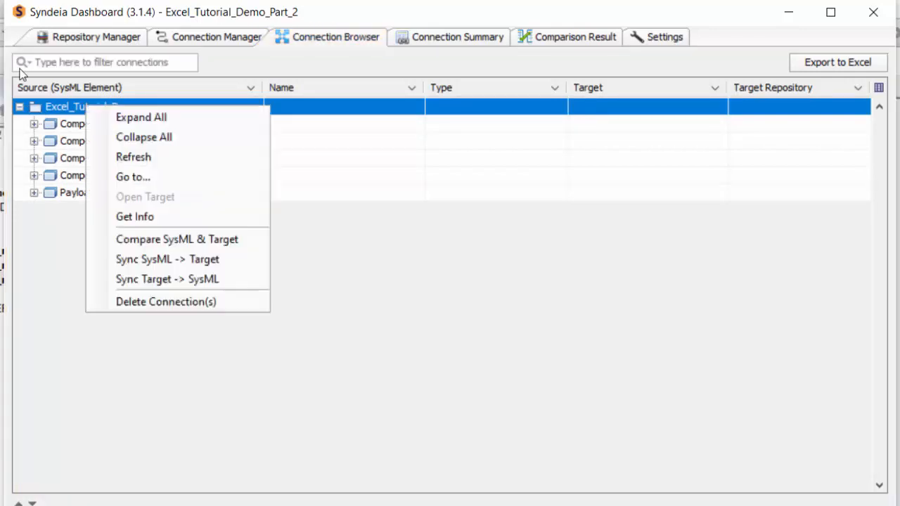
mouse_move(177, 239)
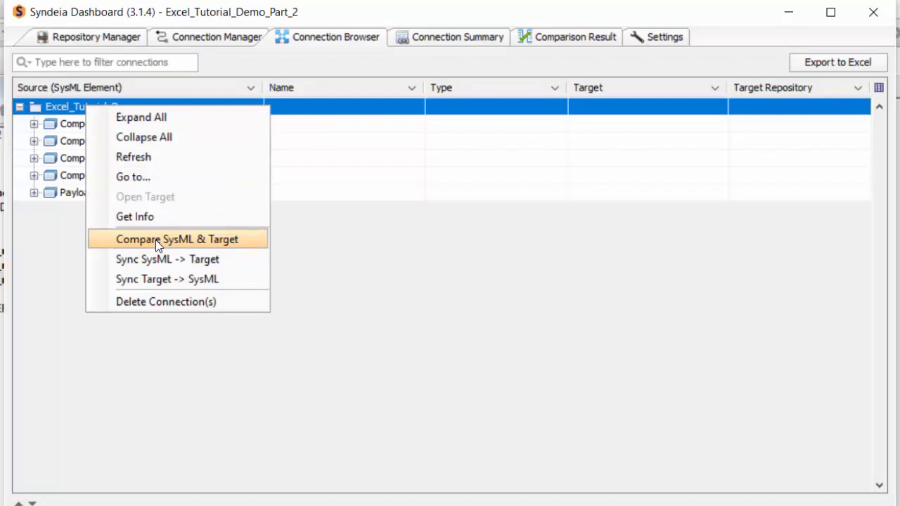
click(177, 239)
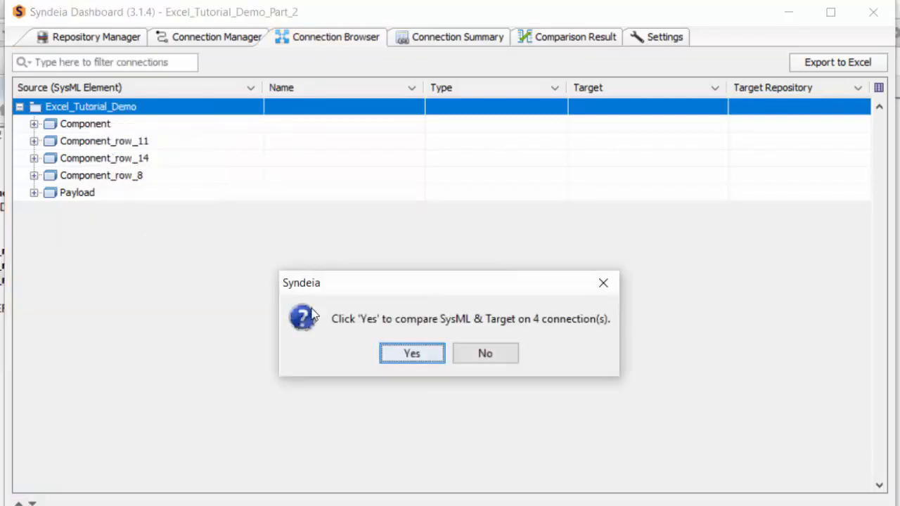
Confirm the 4-connection comparison so Mass, Cost and Name results show all green.
click(410, 353)
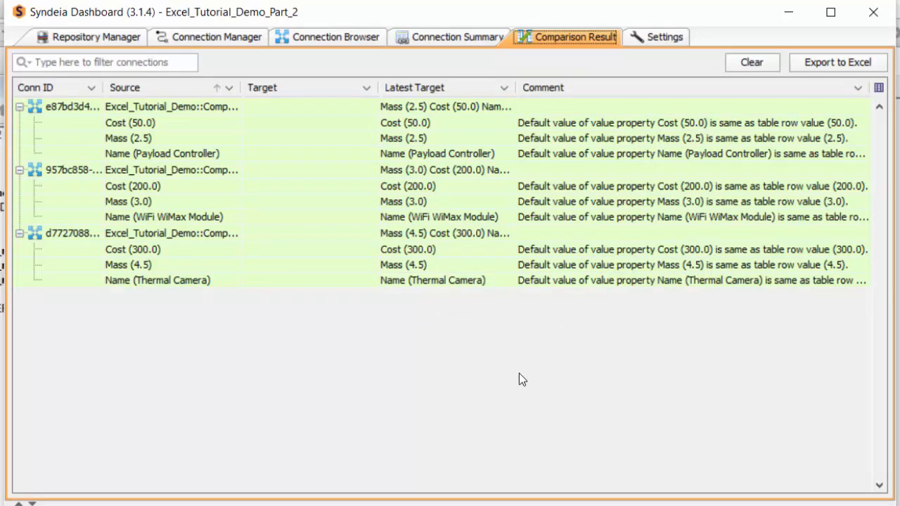
mouse_move(497, 343)
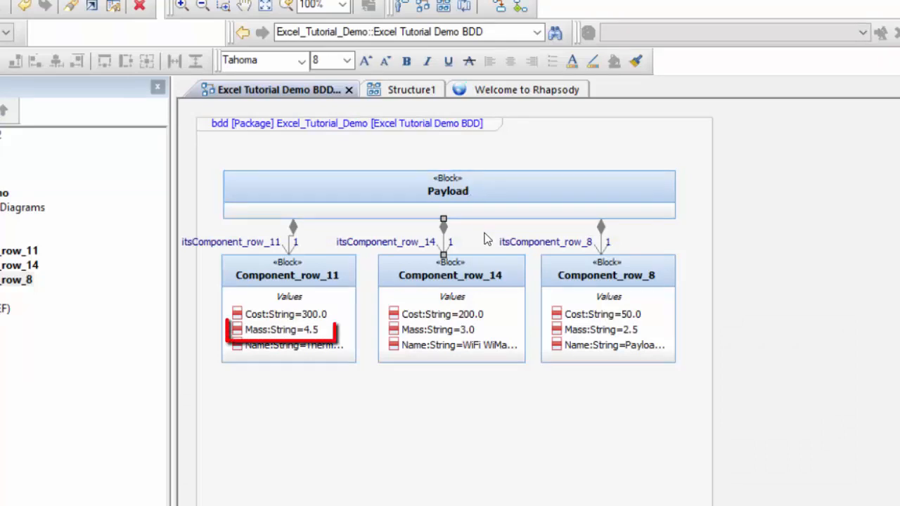
mouse_move(495, 288)
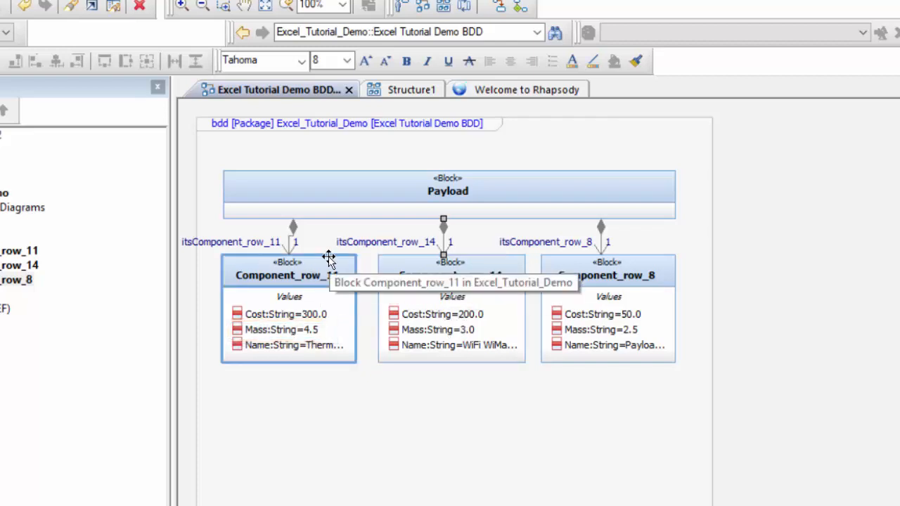
Change Component_row_11's Mass initial value to 5 in the block's Value Properties.
right_click(288, 274)
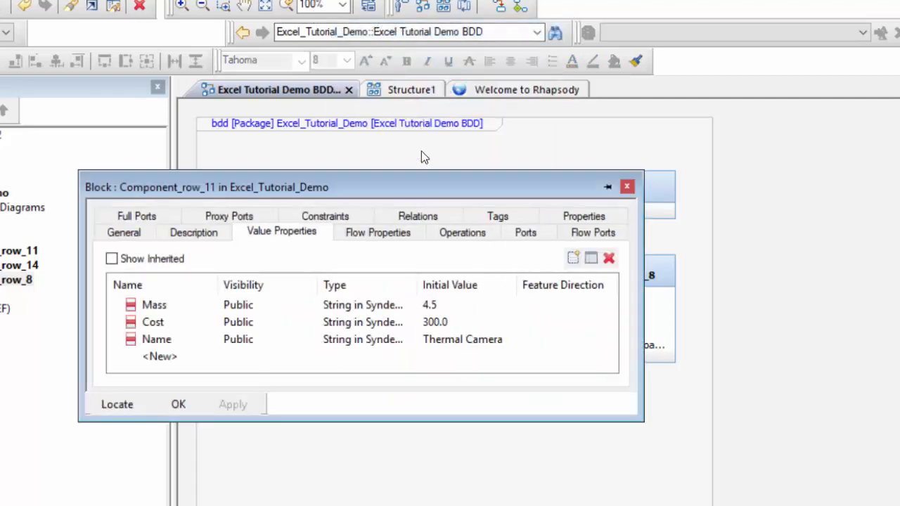
click(154, 304)
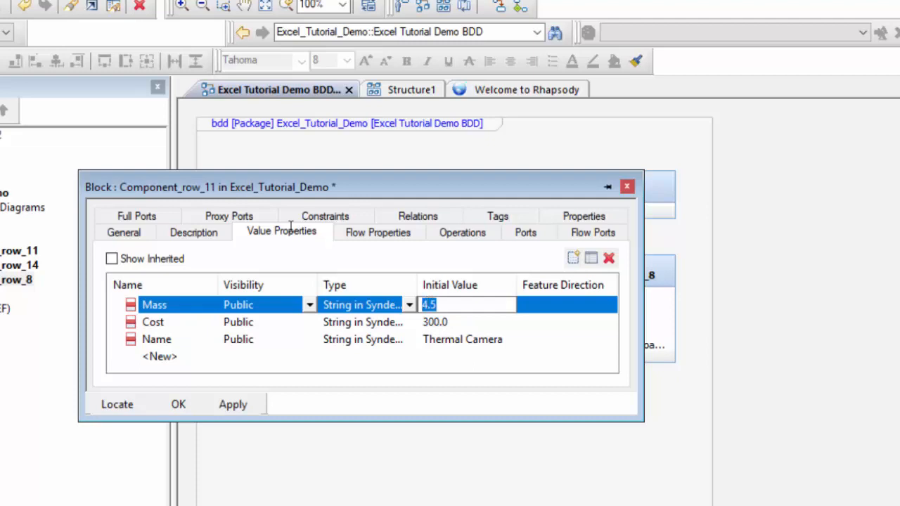
text(5)
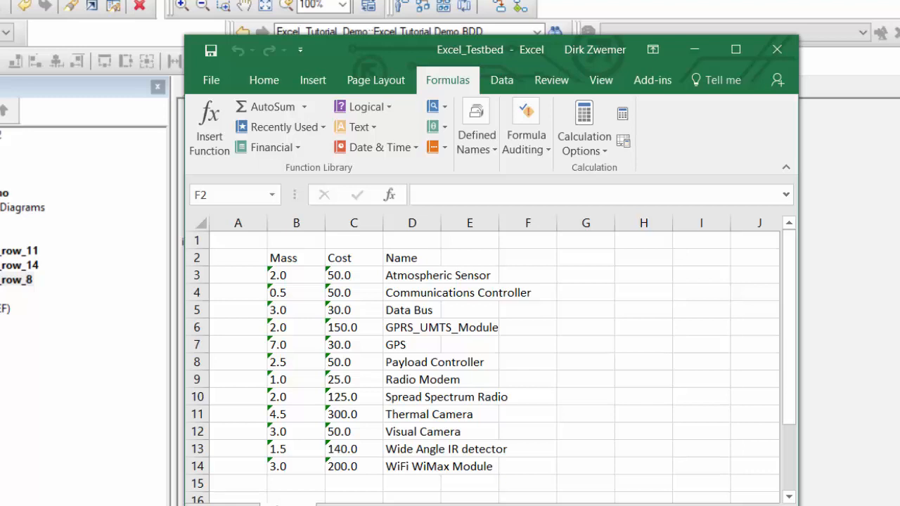
Add a Photometer row in B15:D15 with mass 2 and cost 150.
click(294, 484)
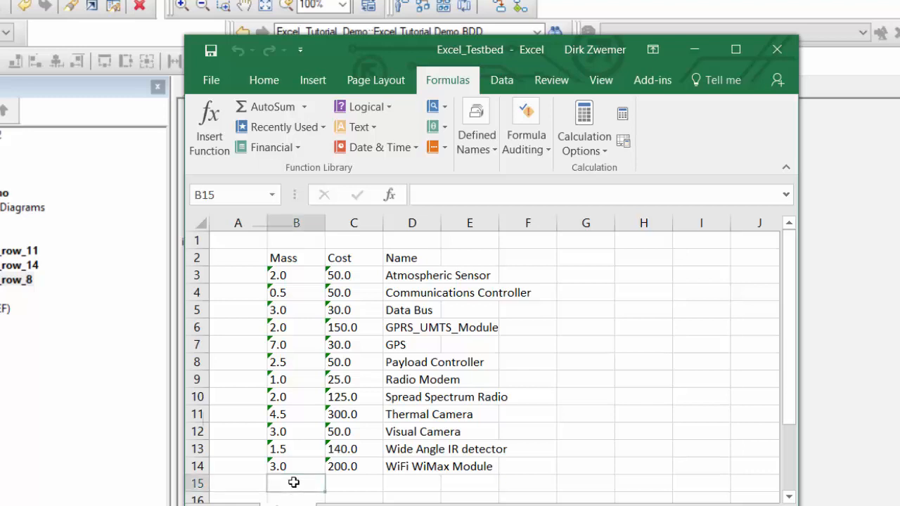
text(2)
click(353, 483)
text(1)
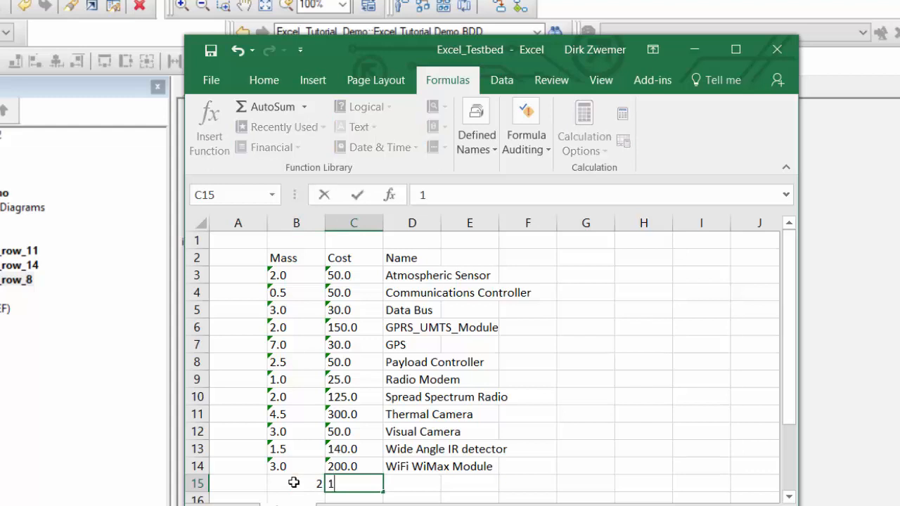
text(50)
click(411, 483)
text(Photome)
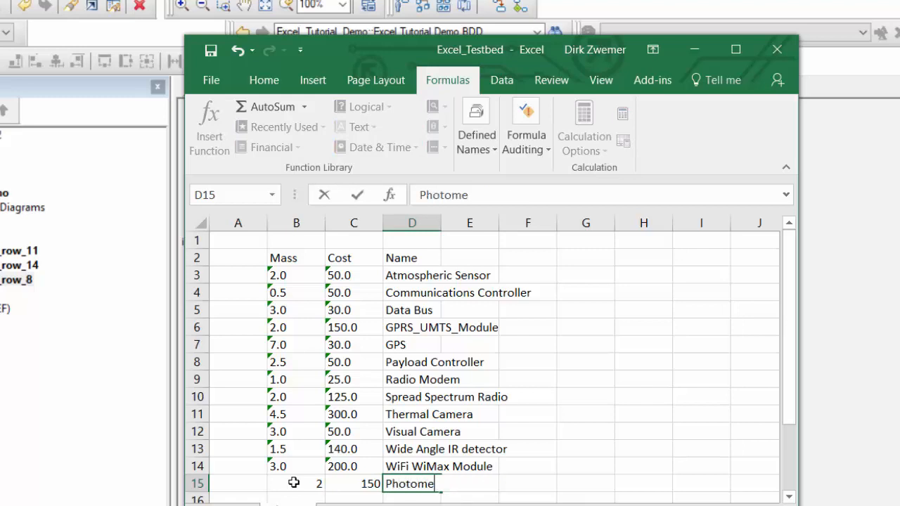
text(ter)
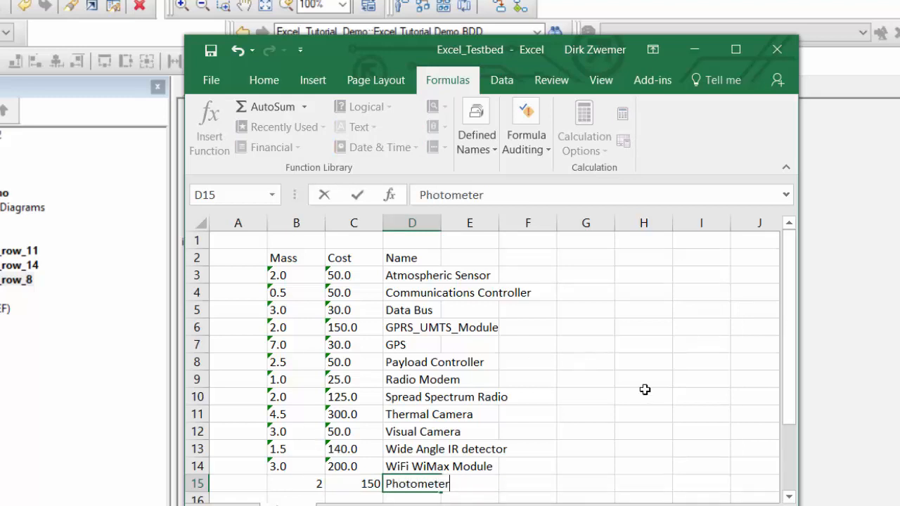
click(644, 396)
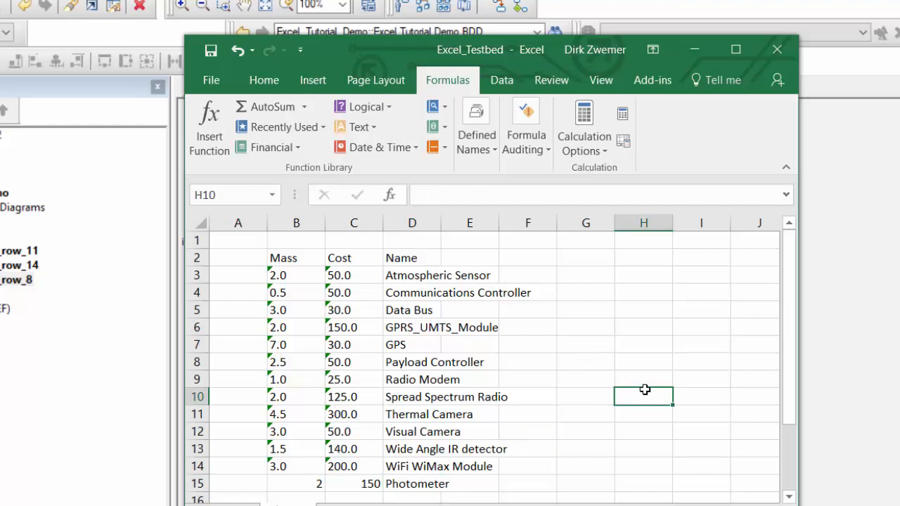
mouse_move(645, 392)
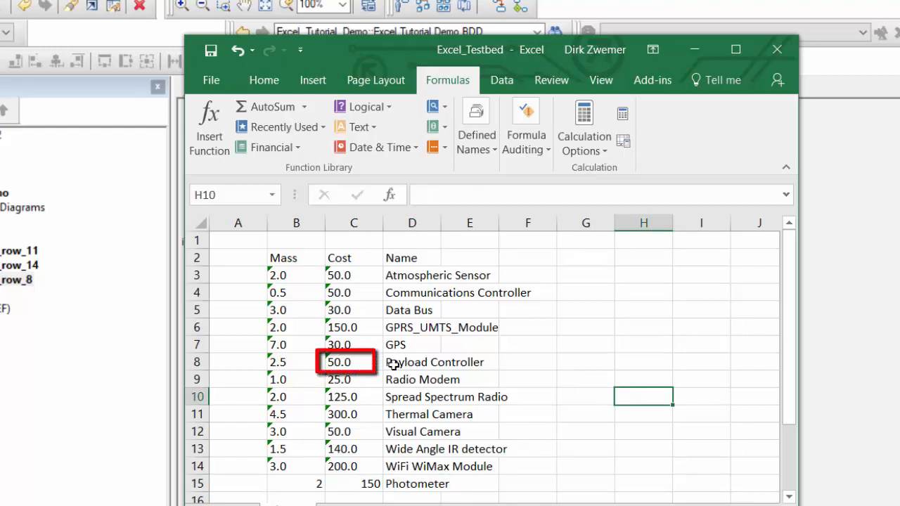
Lower Payload Controller's cost in C8 from 50.0 to 40.0.
click(354, 363)
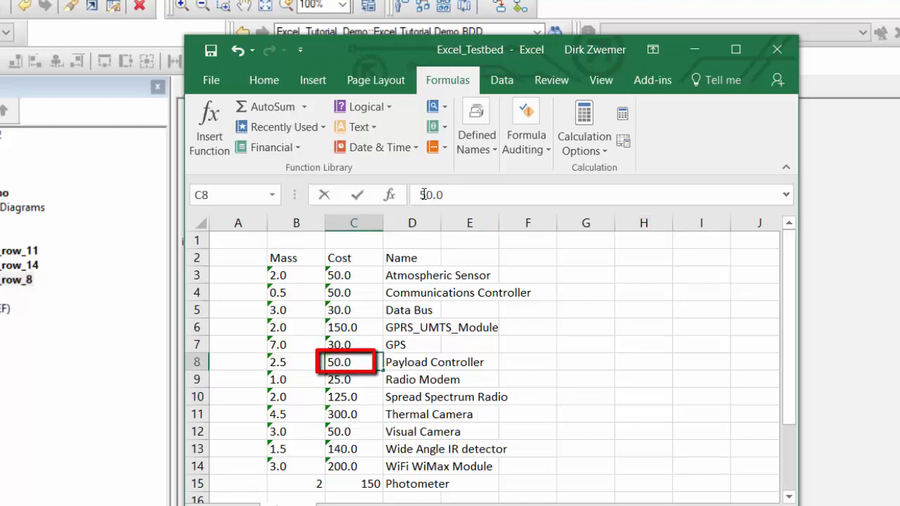
text(40.0)
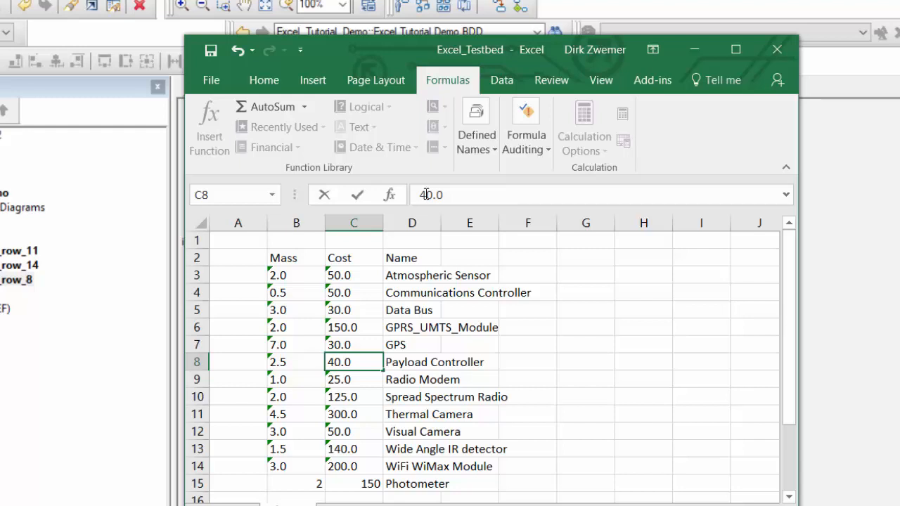
mouse_move(526, 126)
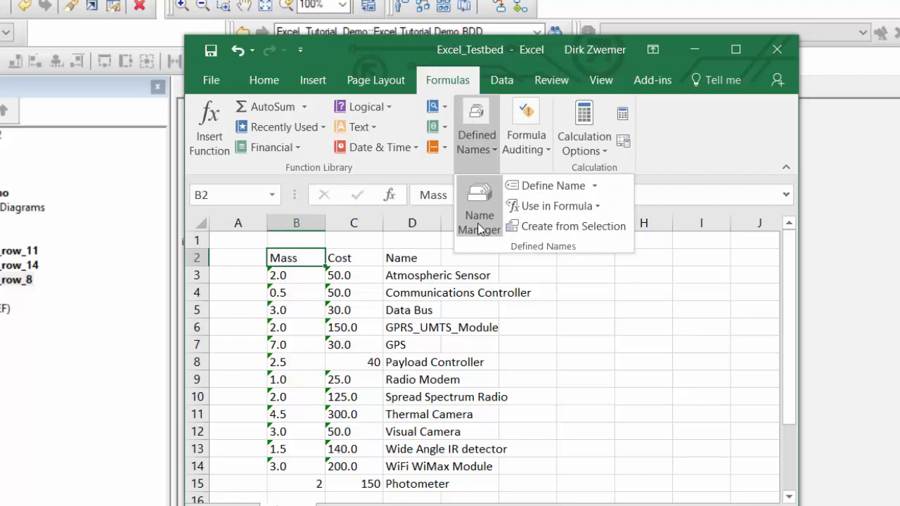
Extend the Component named range to B2:D15 so it covers the Photometer row.
click(478, 208)
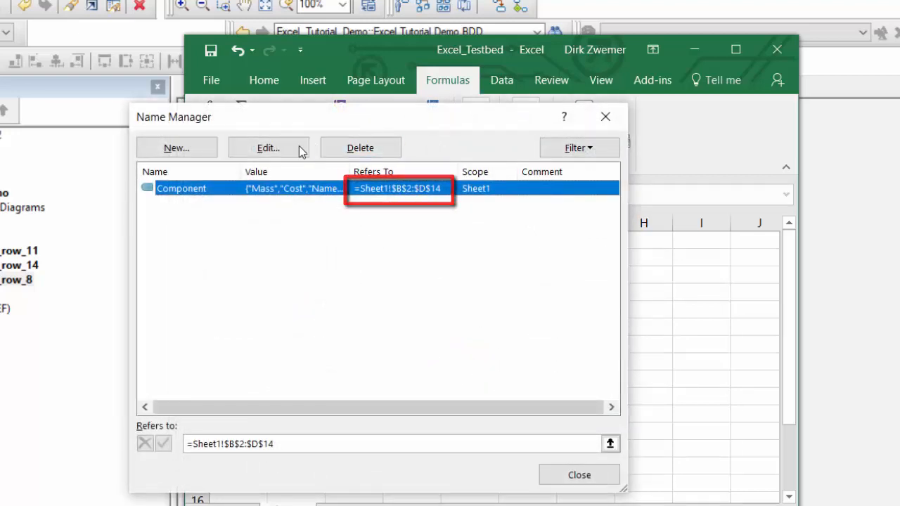
click(267, 148)
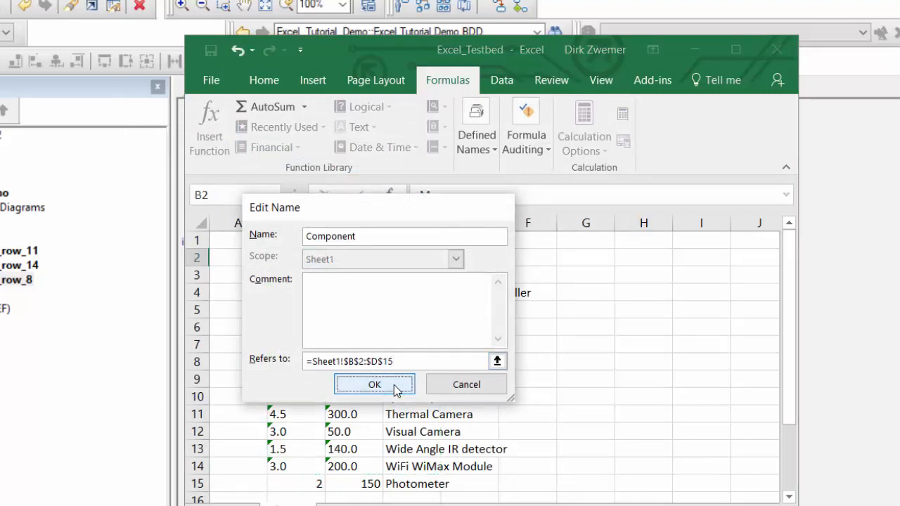
click(374, 385)
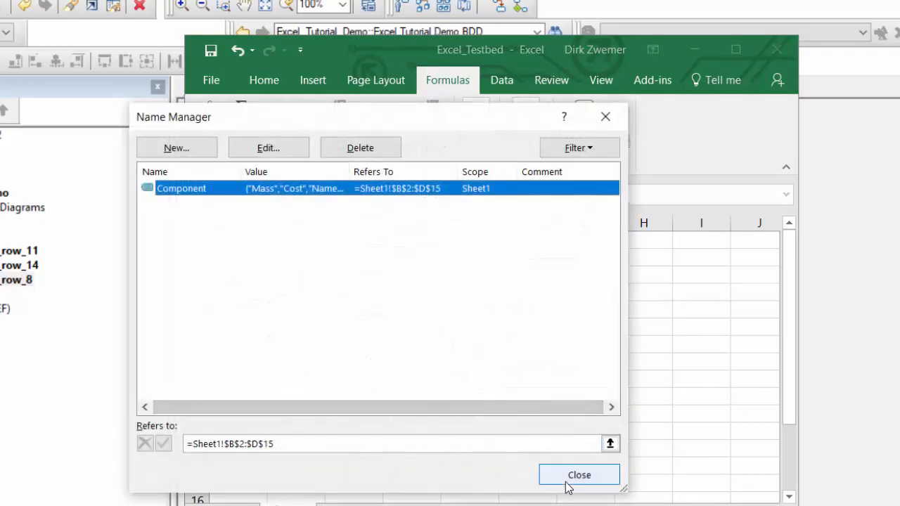
click(579, 475)
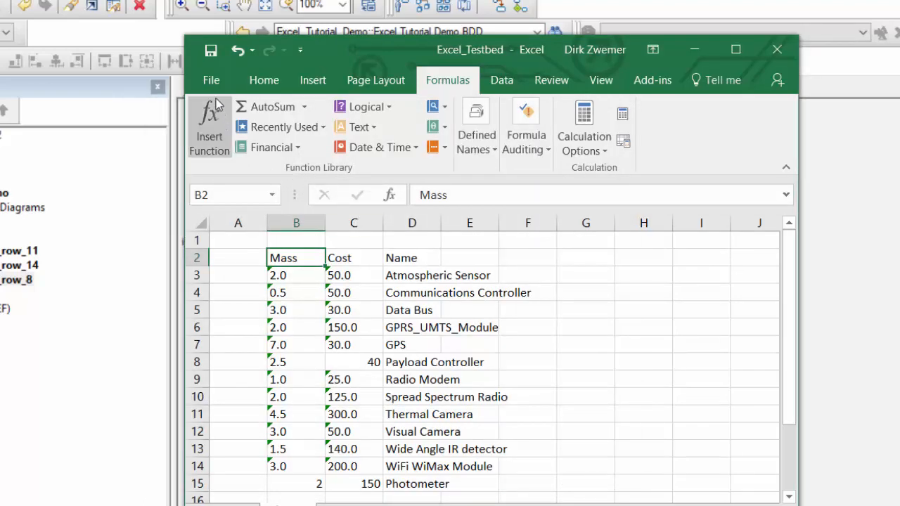
Save and close the Excel_Testbed workbook, returning to Syndeia's connection management.
click(211, 79)
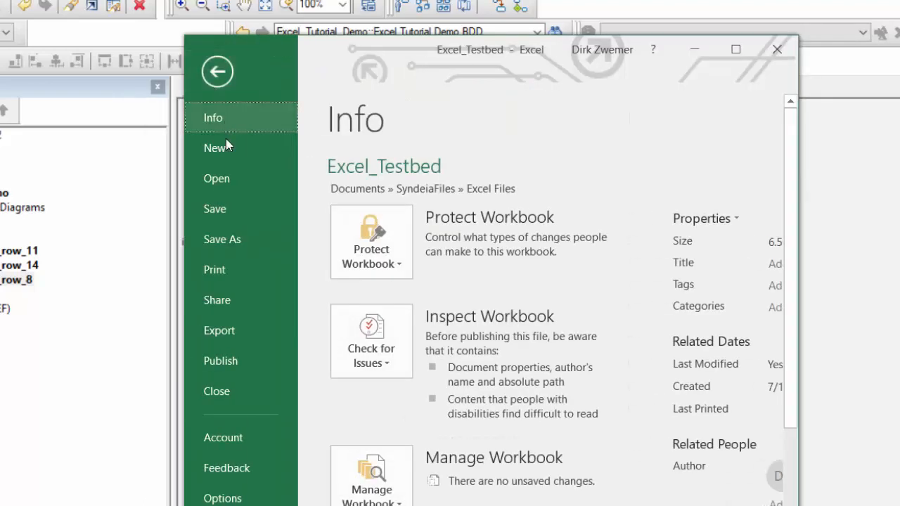
click(217, 70)
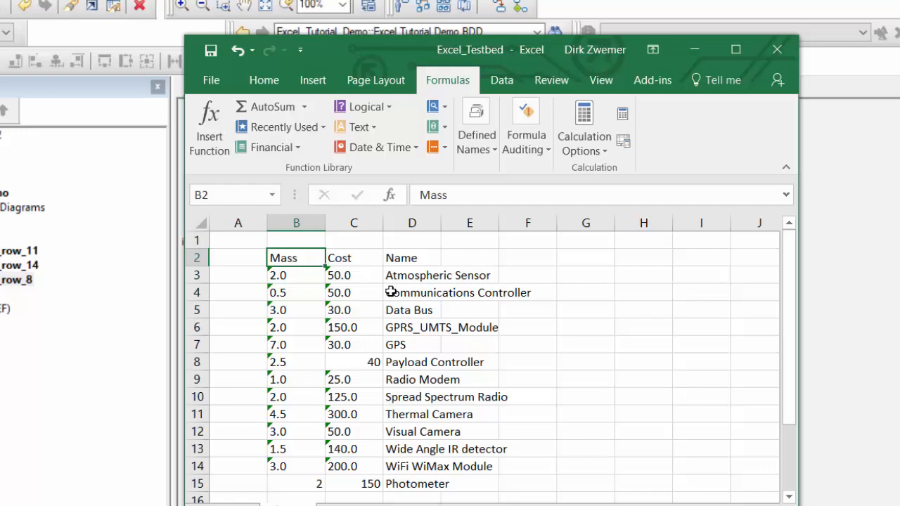
click(211, 79)
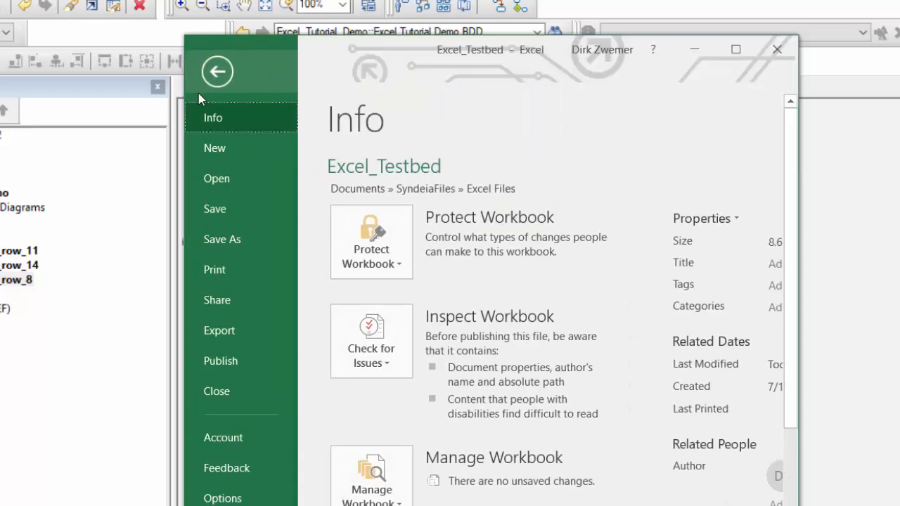
click(216, 71)
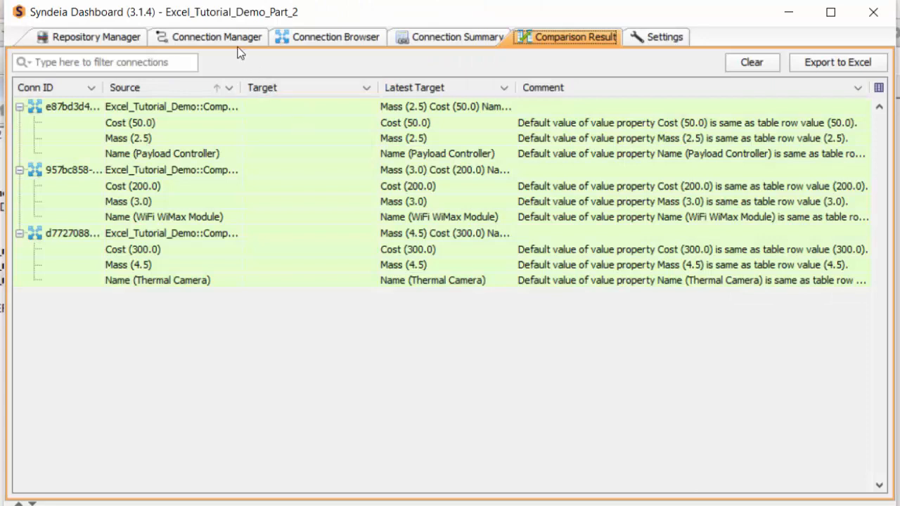
click(216, 36)
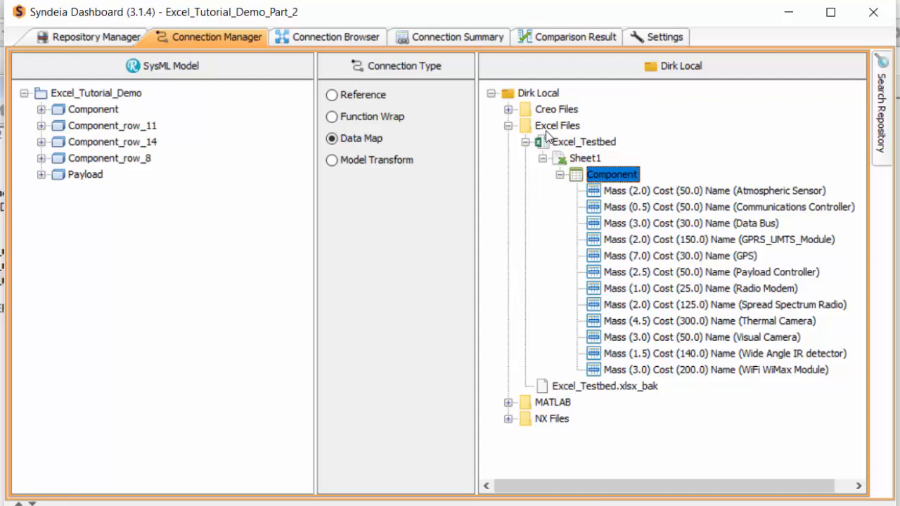
Refresh the Excel Files and expand Excel_Testbed's Component table showing Photometer (Mass 2.0, Cost 150.0).
right_click(557, 125)
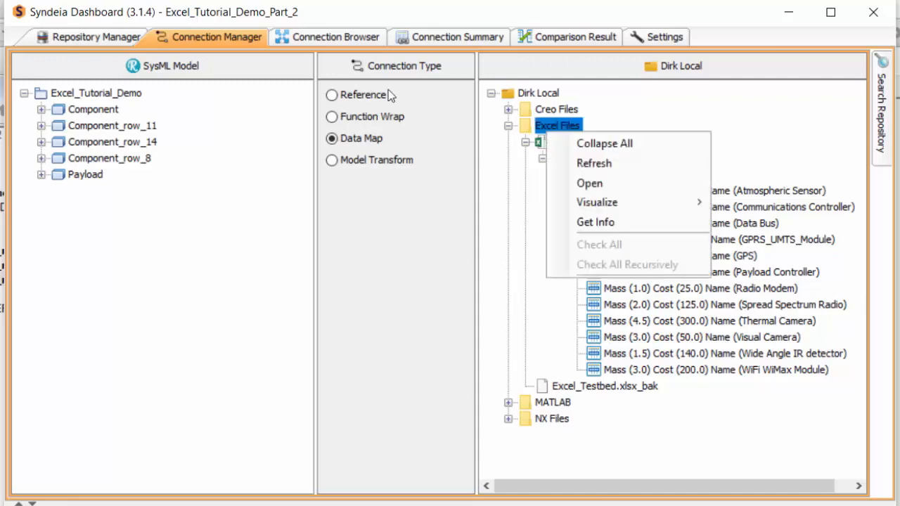
mouse_move(603, 163)
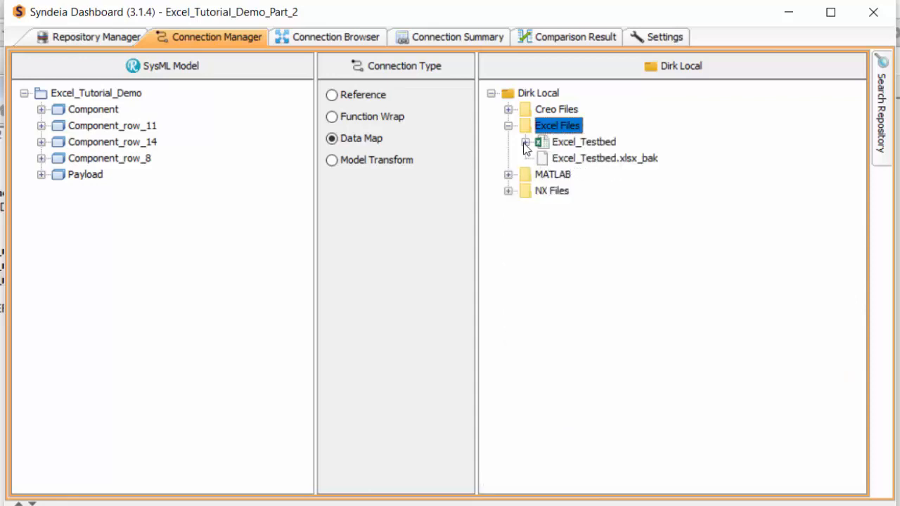
click(526, 141)
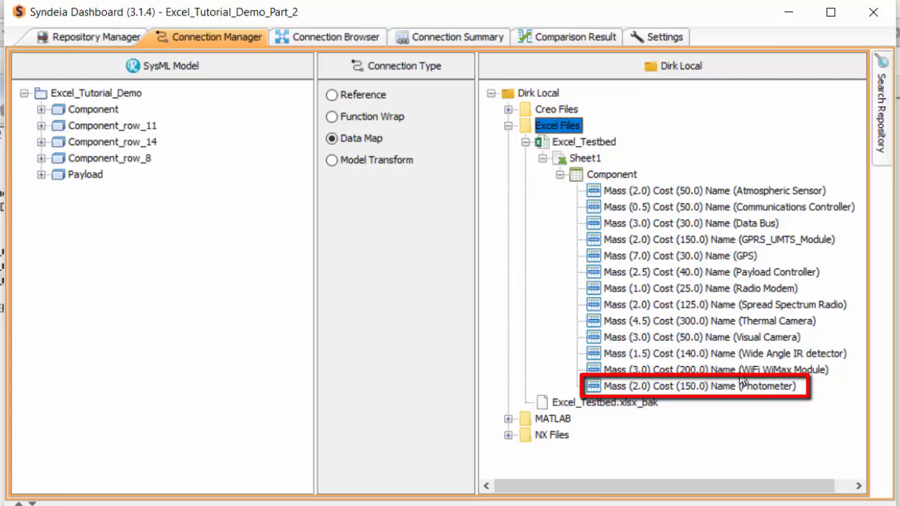
mouse_move(738, 380)
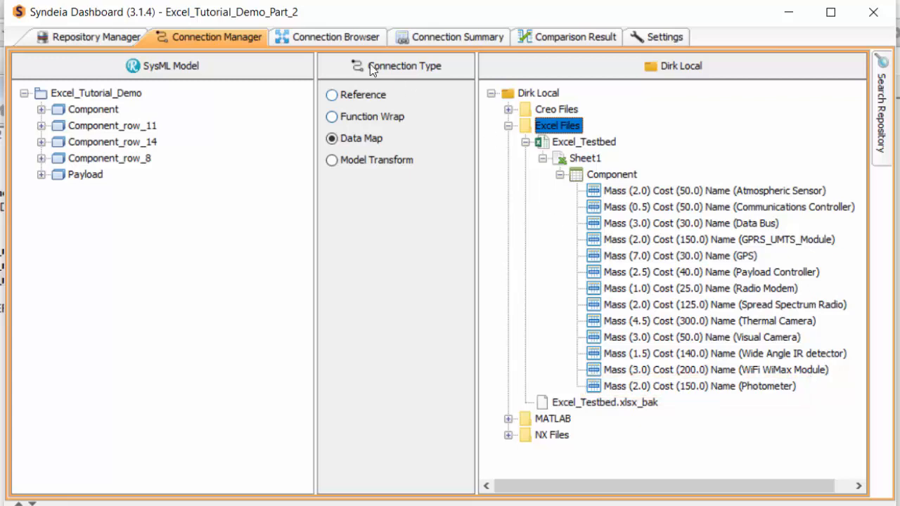
Compare Component_row_8 with its spreadsheet row, flagging Cost 50.0 versus Excel's 40.0.
click(335, 37)
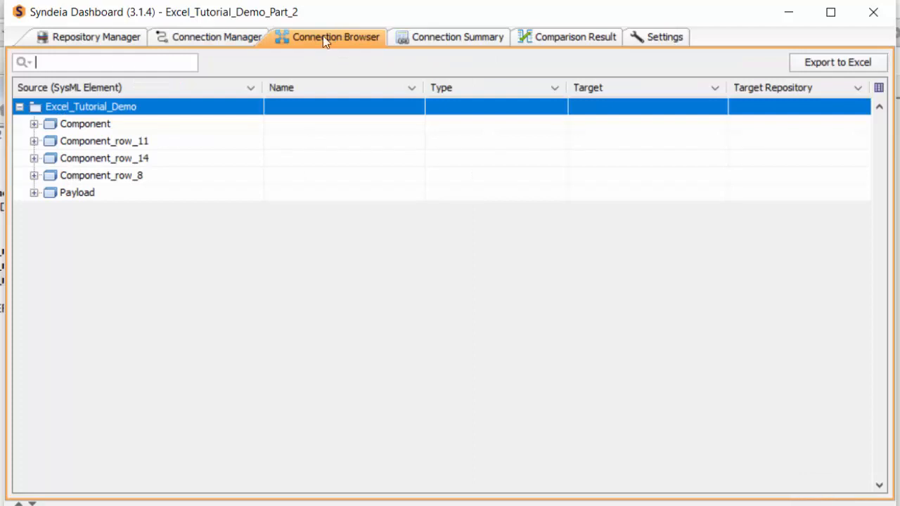
mouse_move(331, 41)
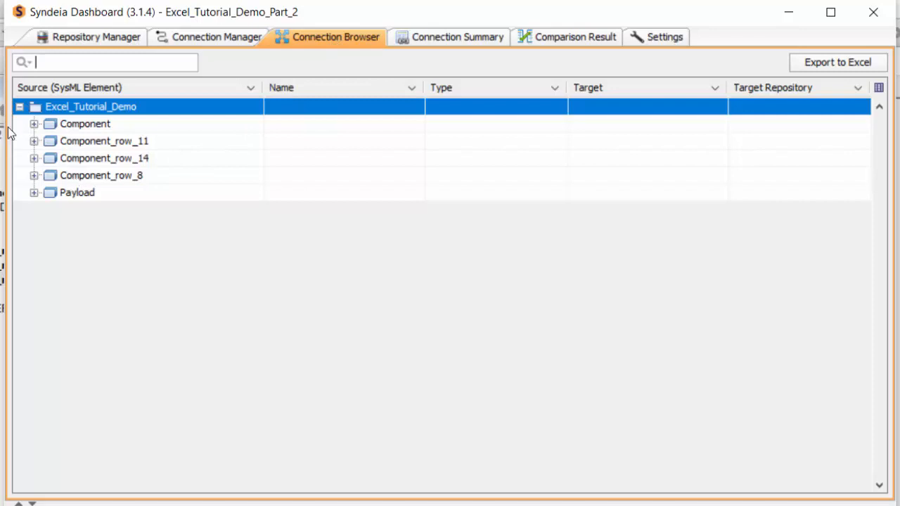
click(101, 174)
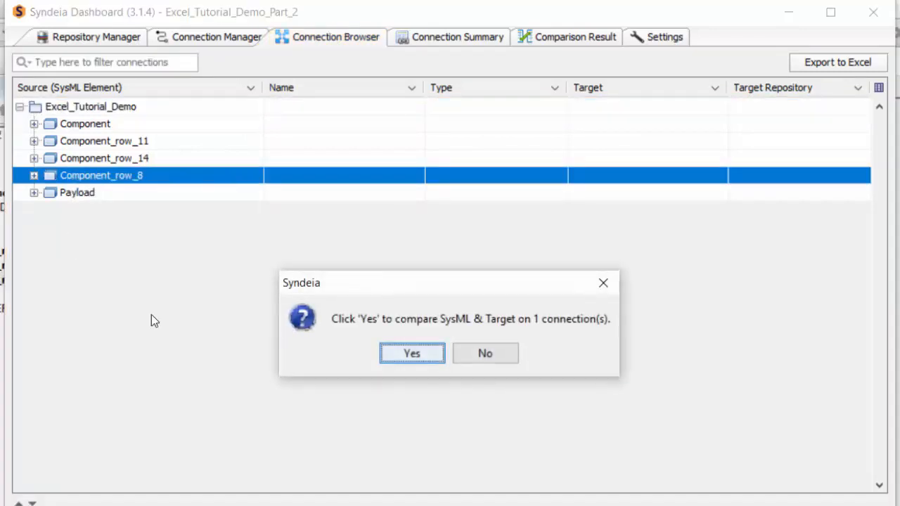
click(411, 353)
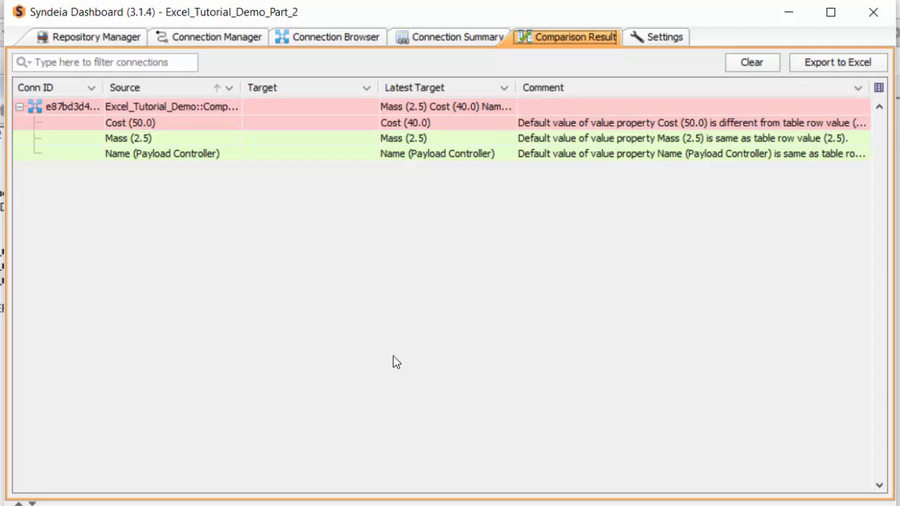
mouse_move(413, 183)
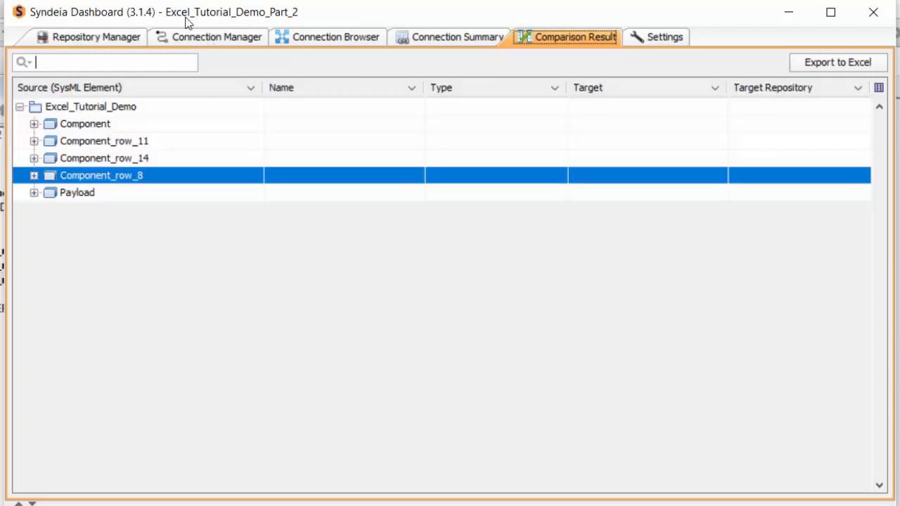
Compare all four Excel_Tutorial_Demo connections, flagging Payload Controller cost and Thermal Camera mass 5 vs 4.5.
right_click(90, 106)
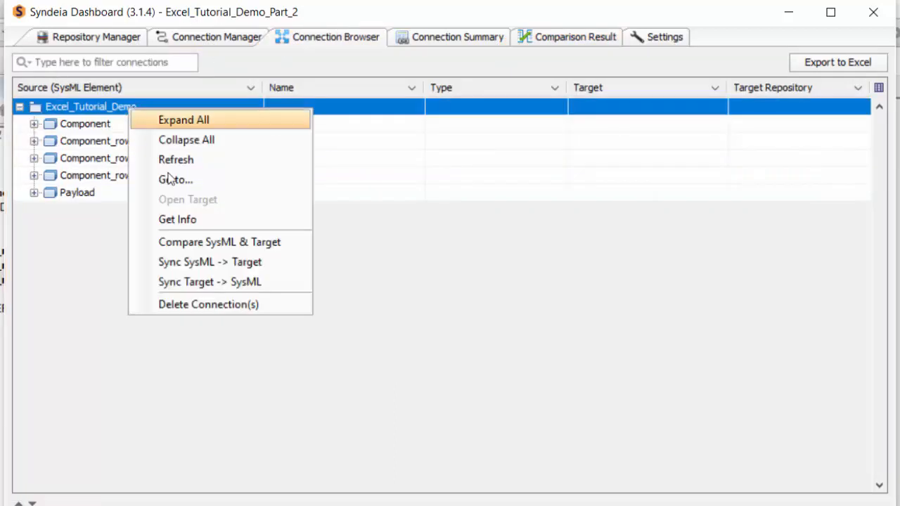
click(219, 242)
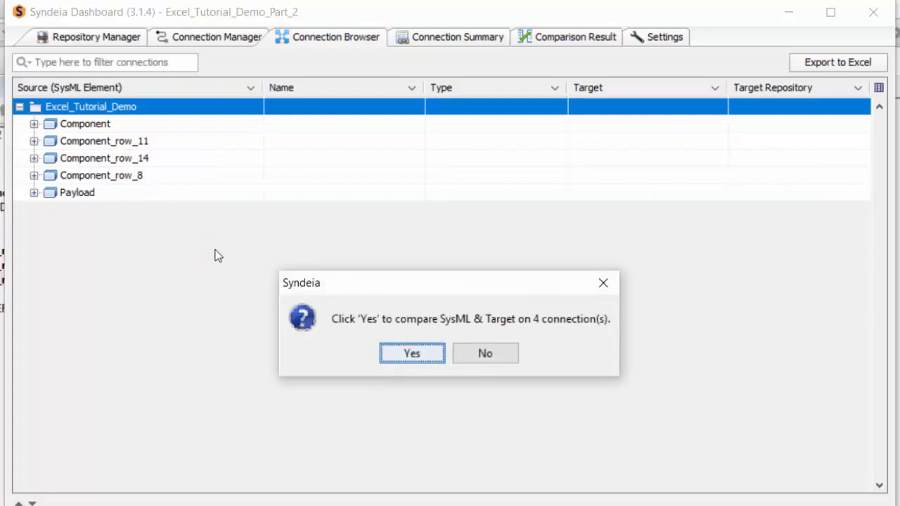
click(411, 353)
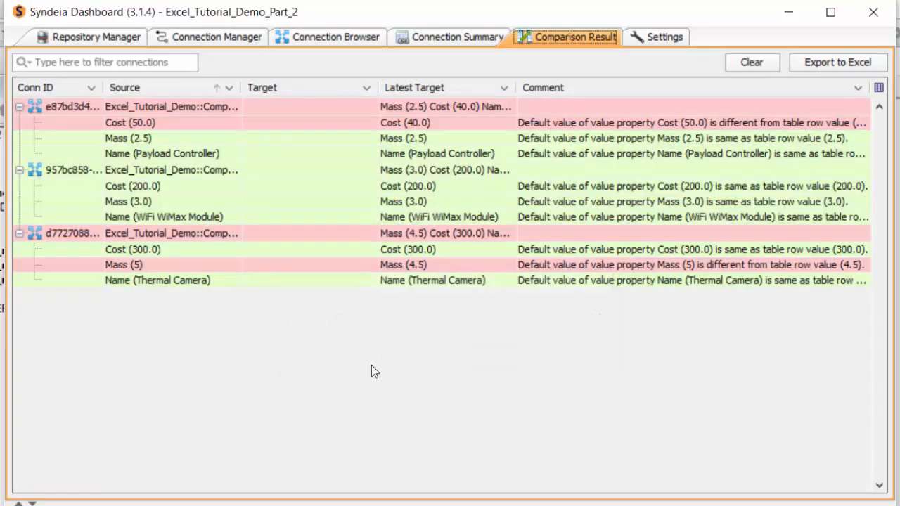
mouse_move(216, 338)
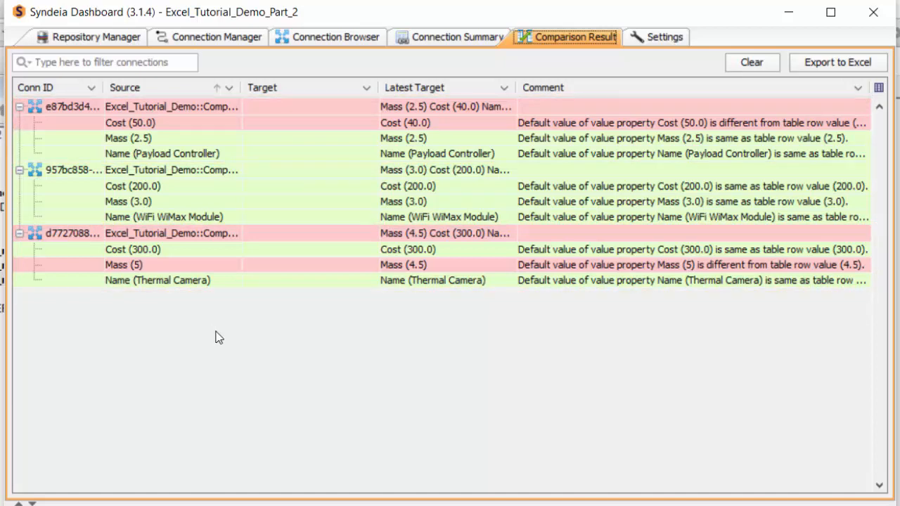
mouse_move(205, 322)
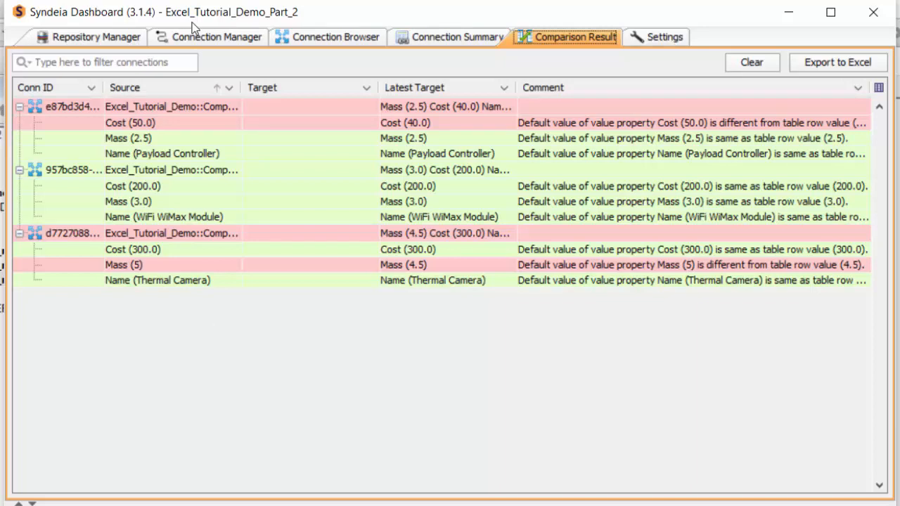
click(335, 37)
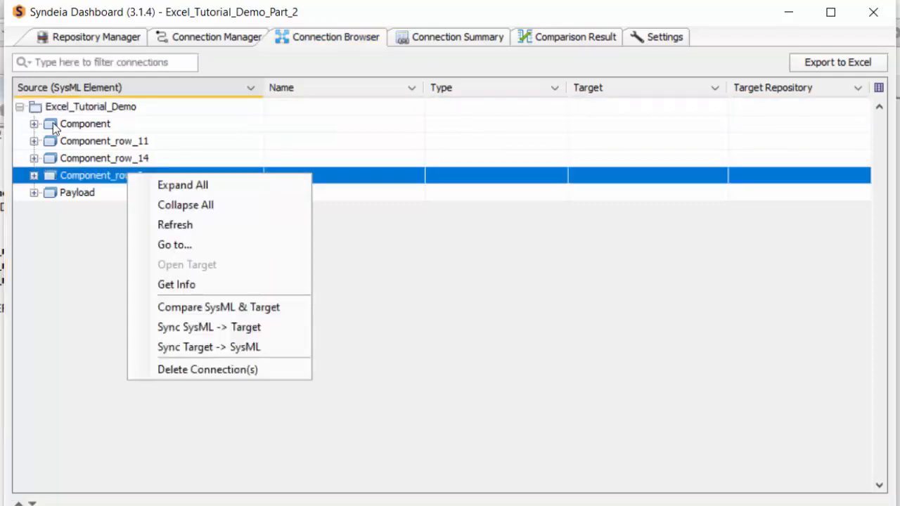
mouse_move(129, 177)
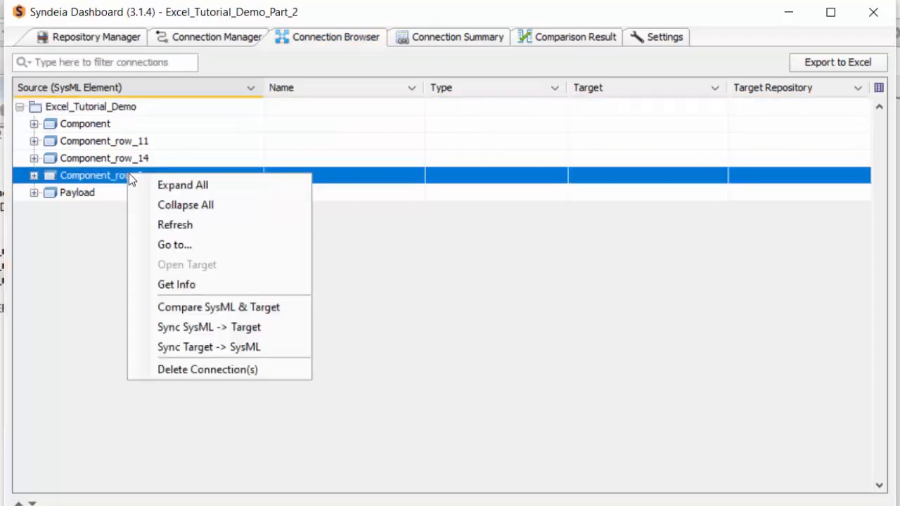
mouse_move(208, 346)
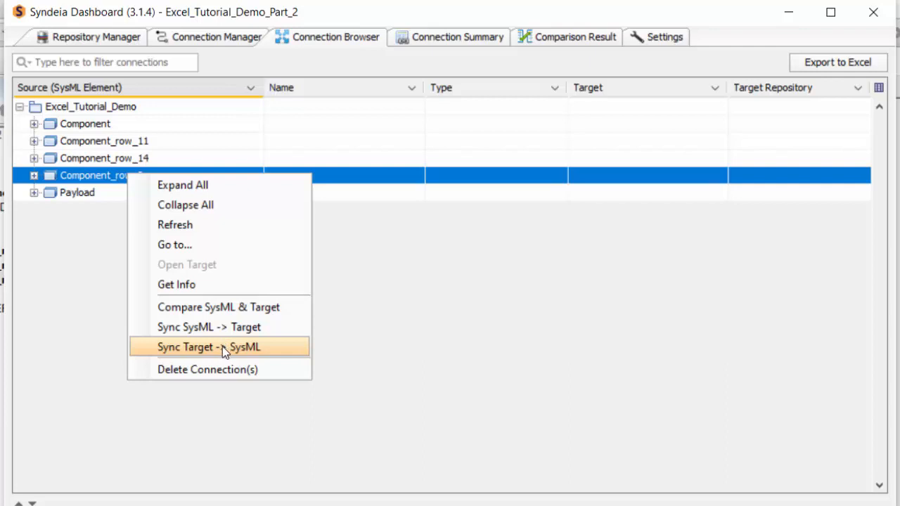
Sync Target -> SysML on Component_row_8, pulling the spreadsheet's Cost 40.0 into the model.
click(208, 346)
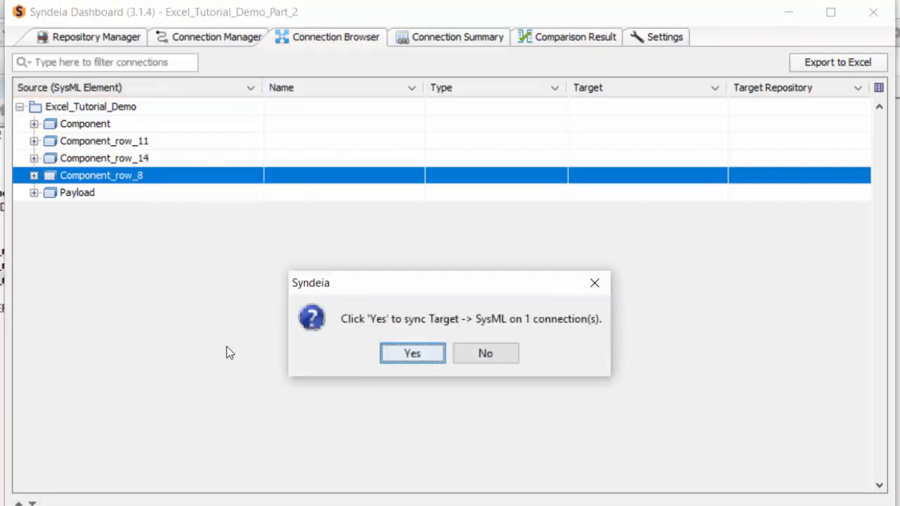
click(412, 353)
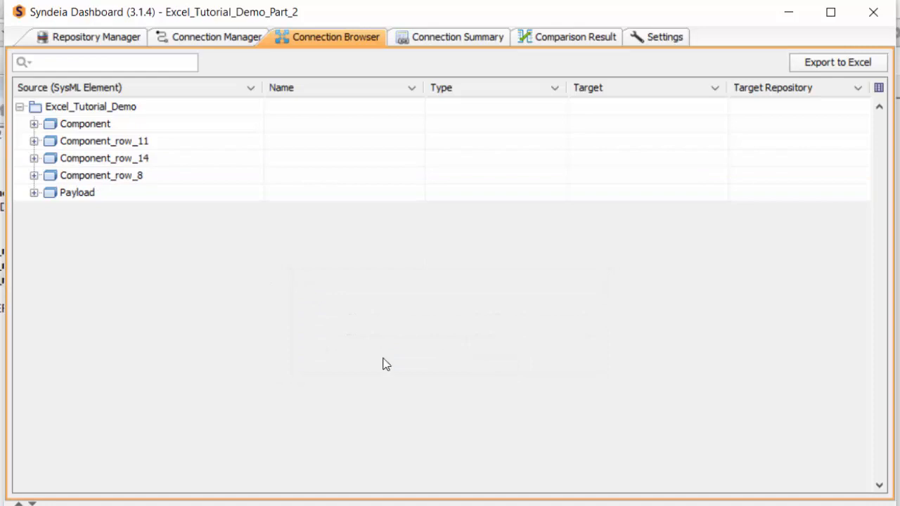
mouse_move(371, 368)
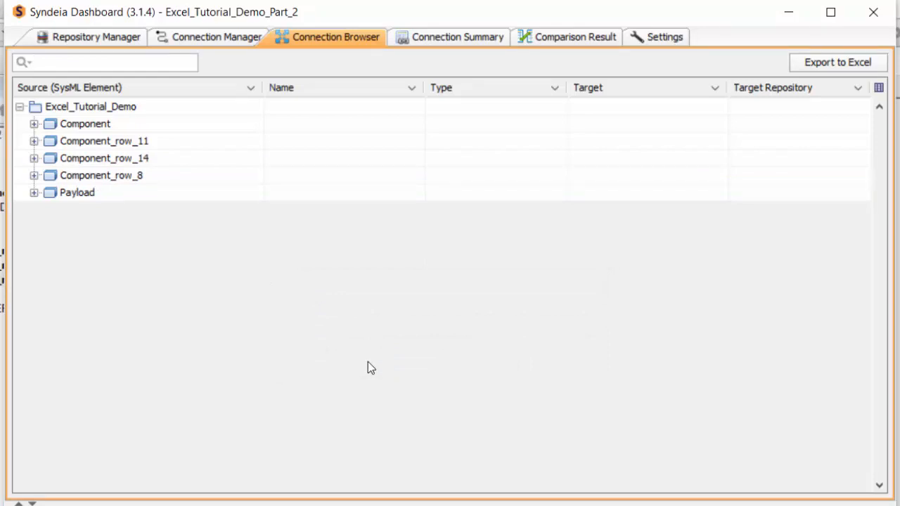
click(105, 62)
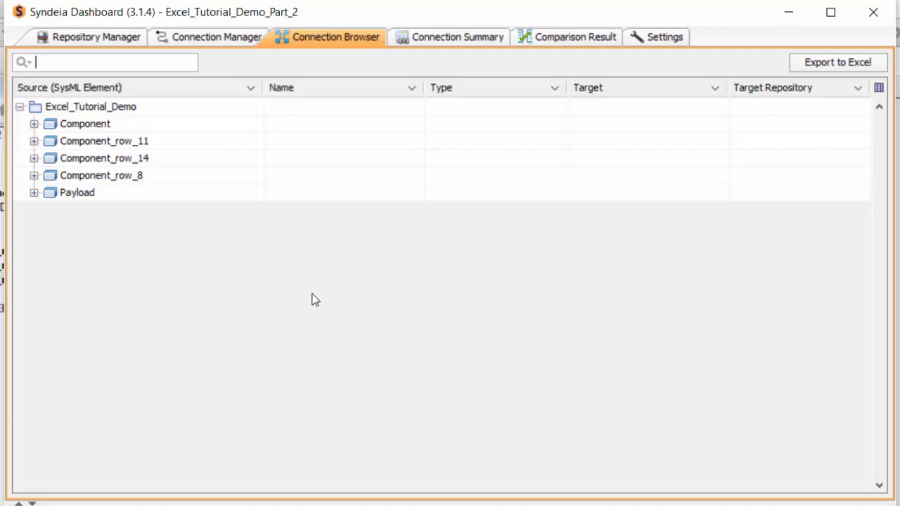
Sync SysML -> Target on Component_row_11, pushing Mass 5 to the workbook; comparison shows all connections green.
right_click(104, 140)
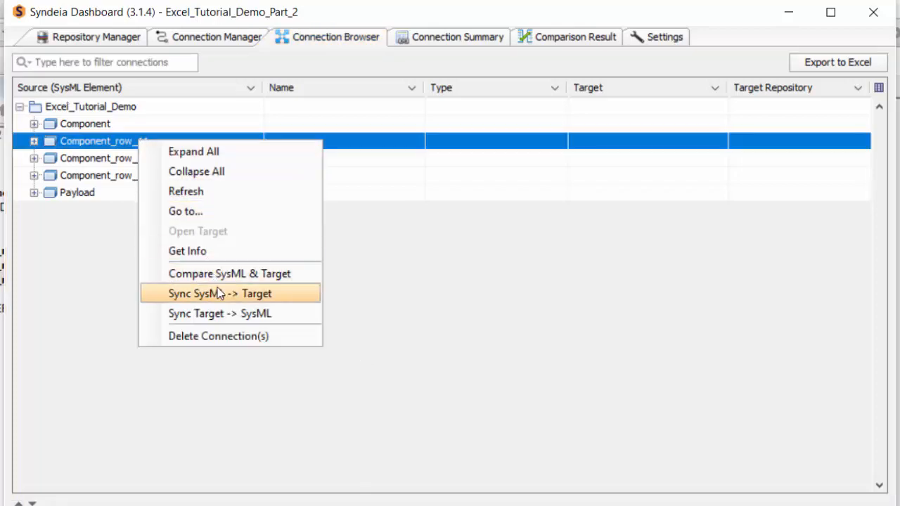
click(219, 294)
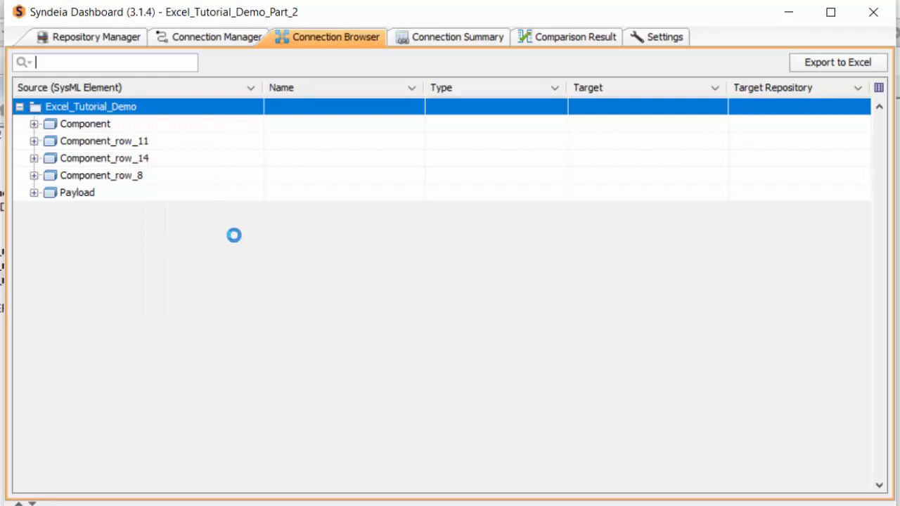
click(574, 36)
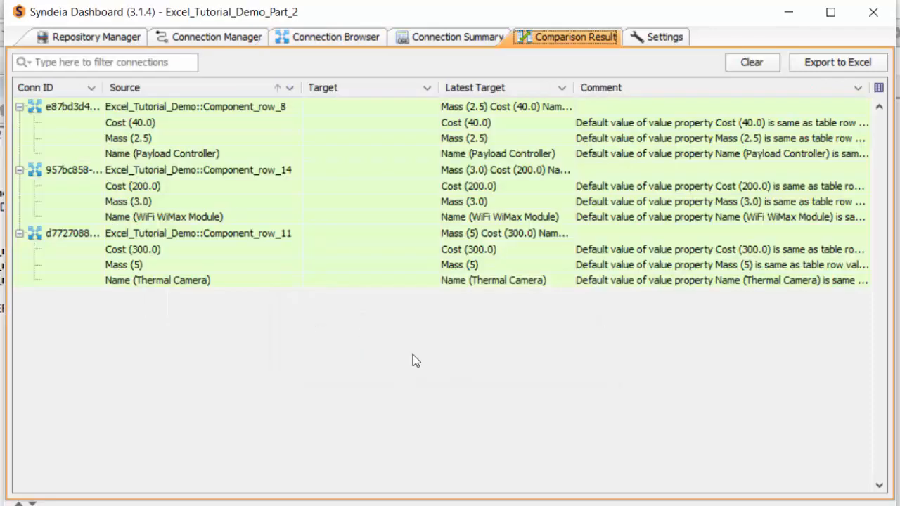
mouse_move(407, 359)
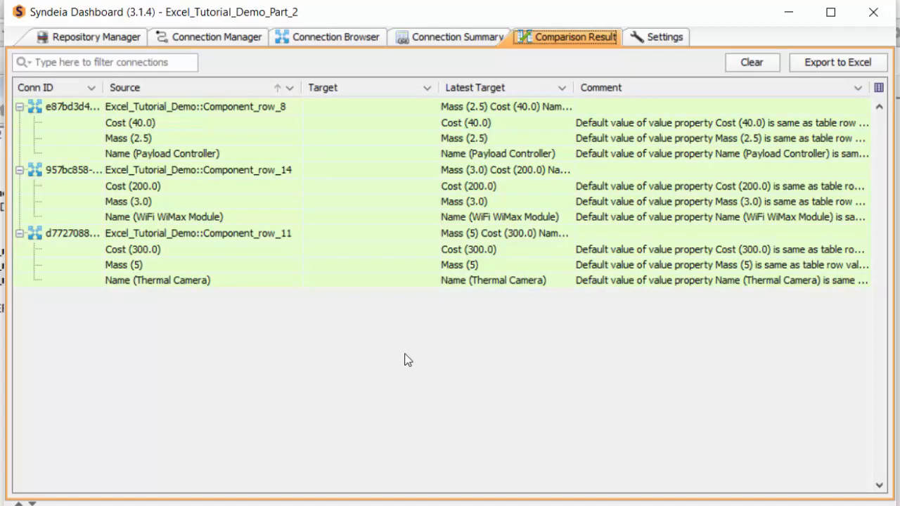